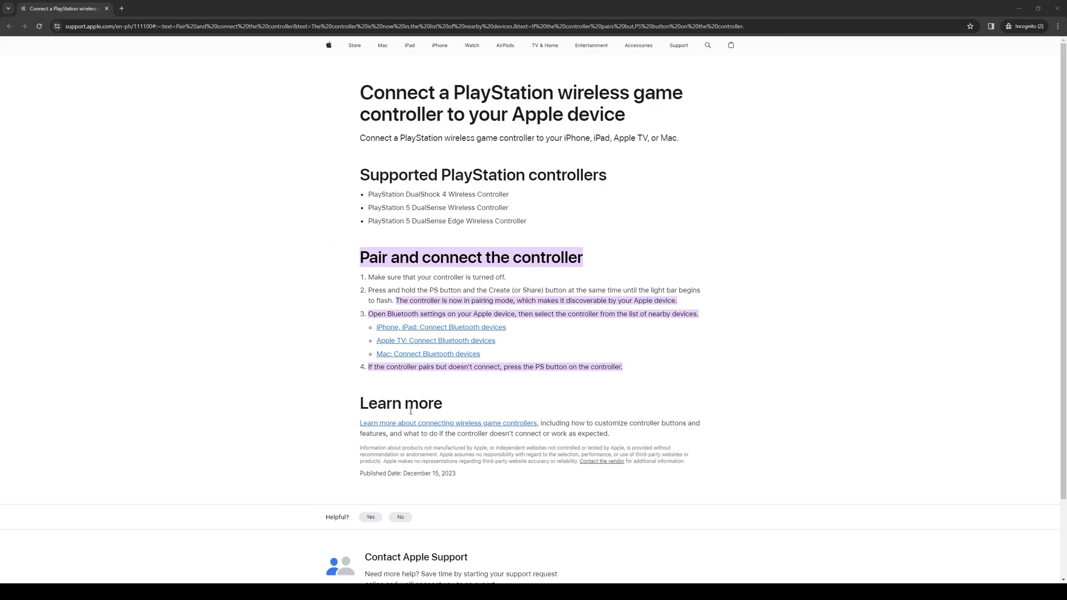
{"action": "mouse_move", "coordinate": [520, 299]}
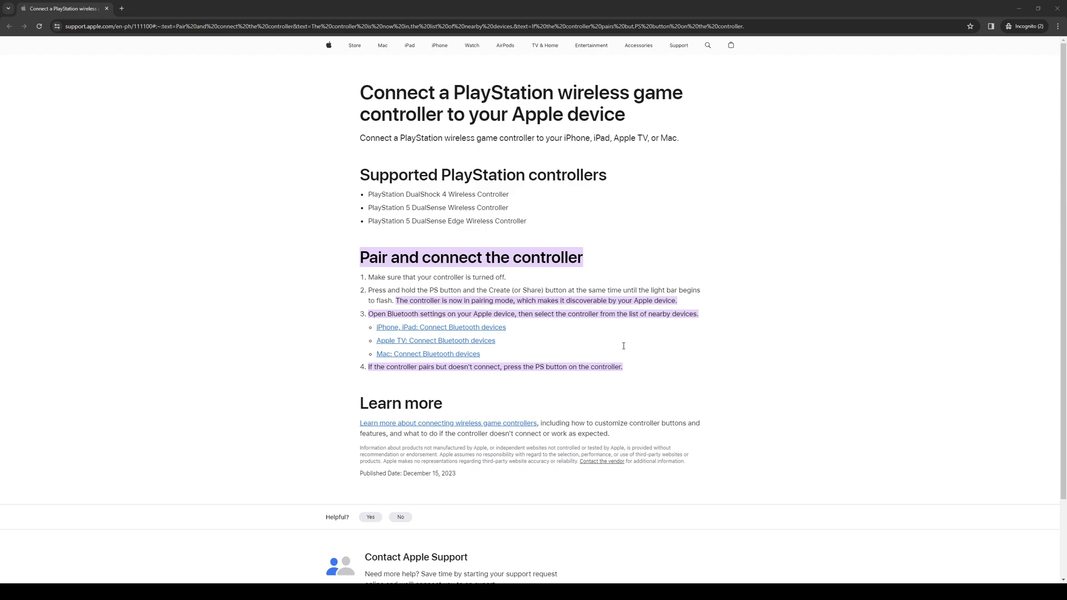
{"action": "mouse_move", "coordinate": [712, 327]}
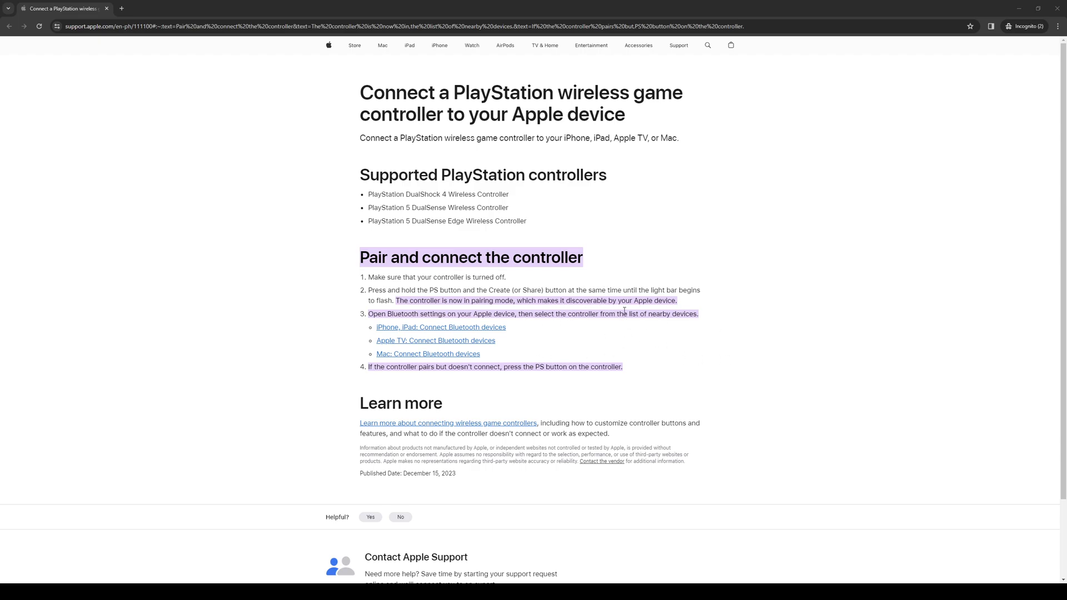
{"action": "mouse_move", "coordinate": [784, 216]}
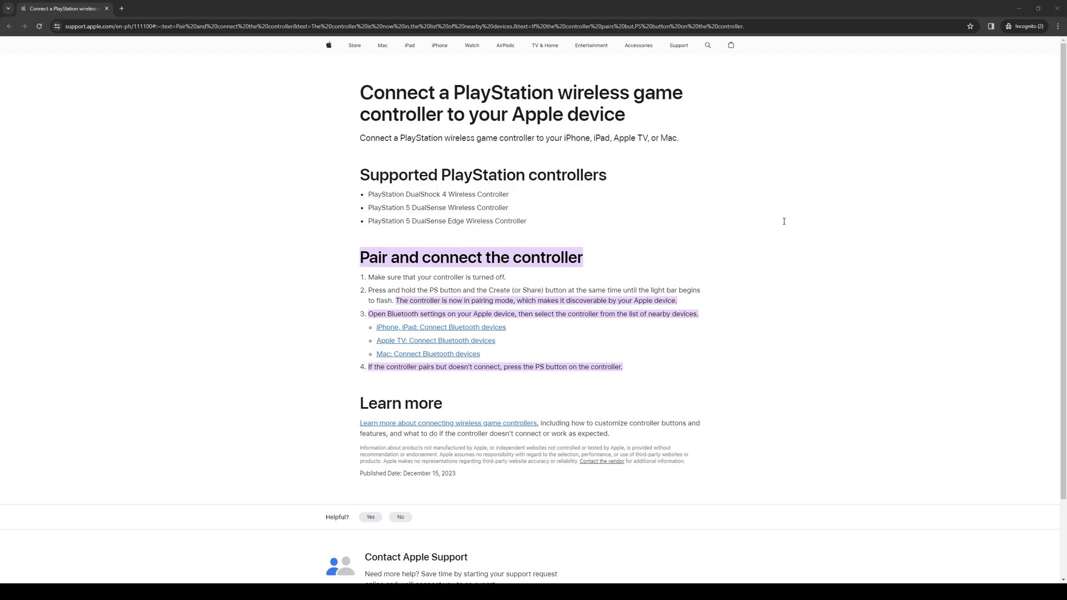
{"action": "mouse_move", "coordinate": [646, 241]}
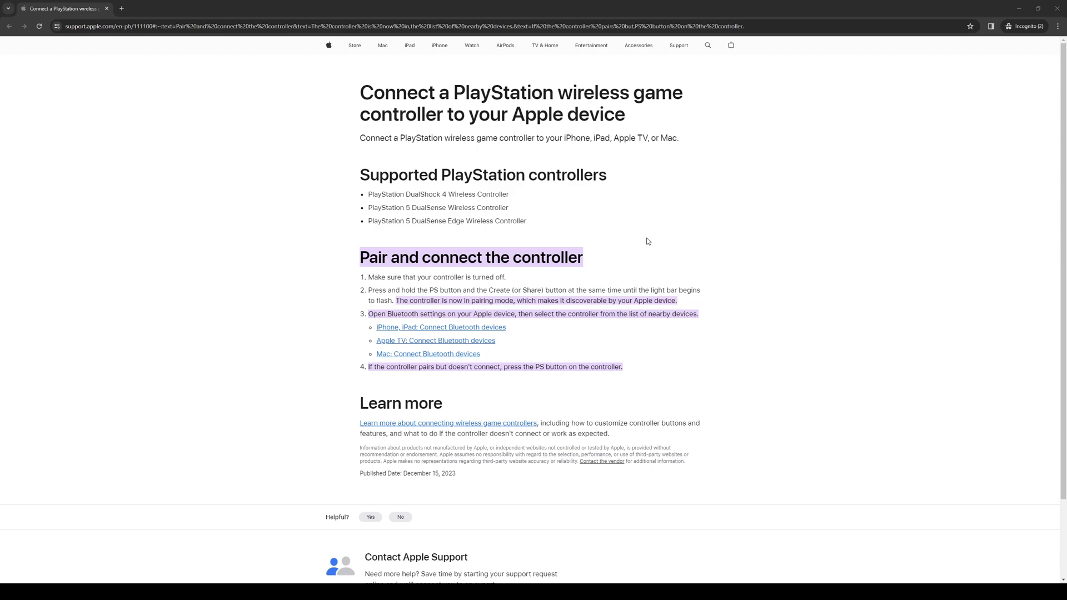
{"action": "mouse_move", "coordinate": [240, 235]}
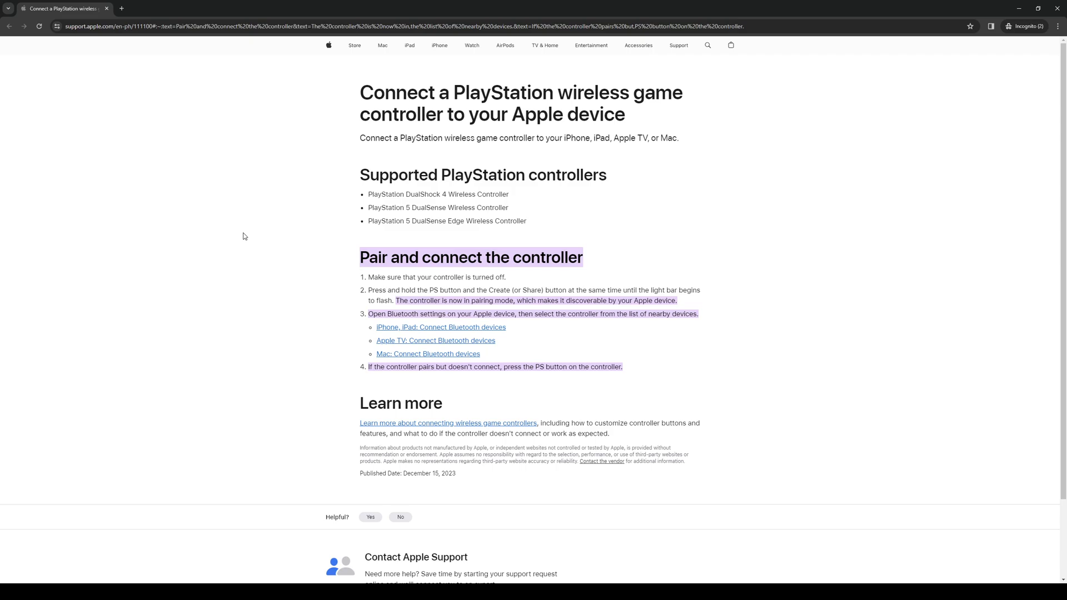
{"action": "mouse_move", "coordinate": [251, 310]}
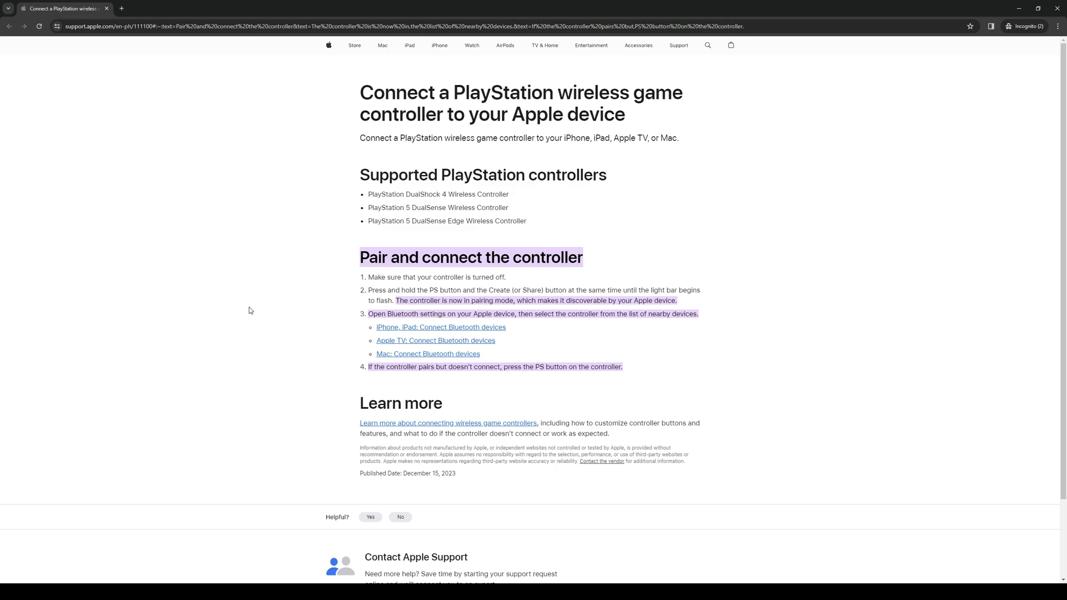
{"action": "mouse_move", "coordinate": [303, 264]}
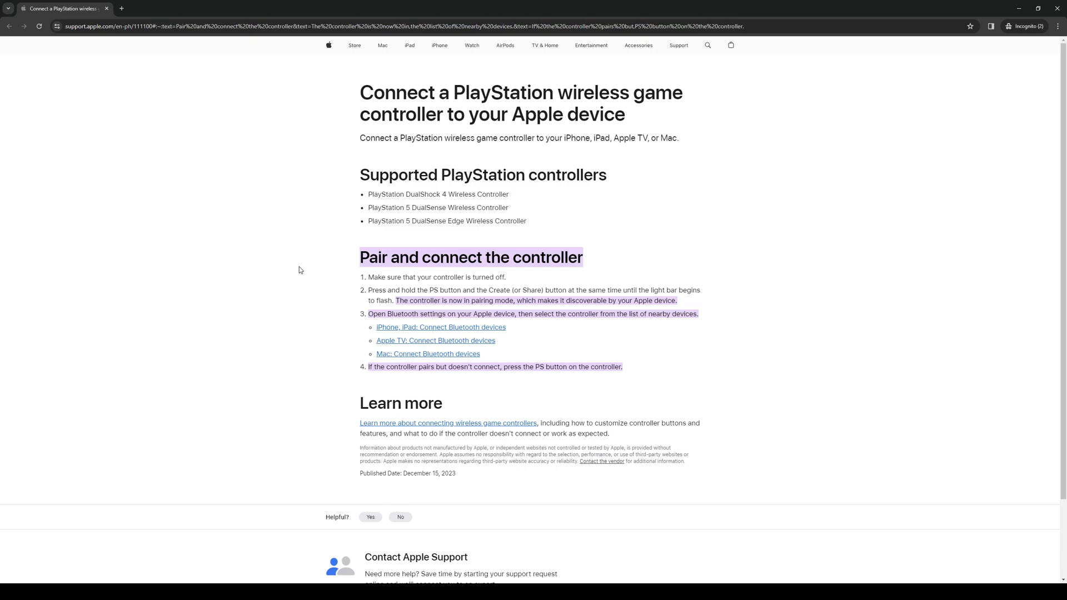
{"action": "mouse_move", "coordinate": [305, 257]}
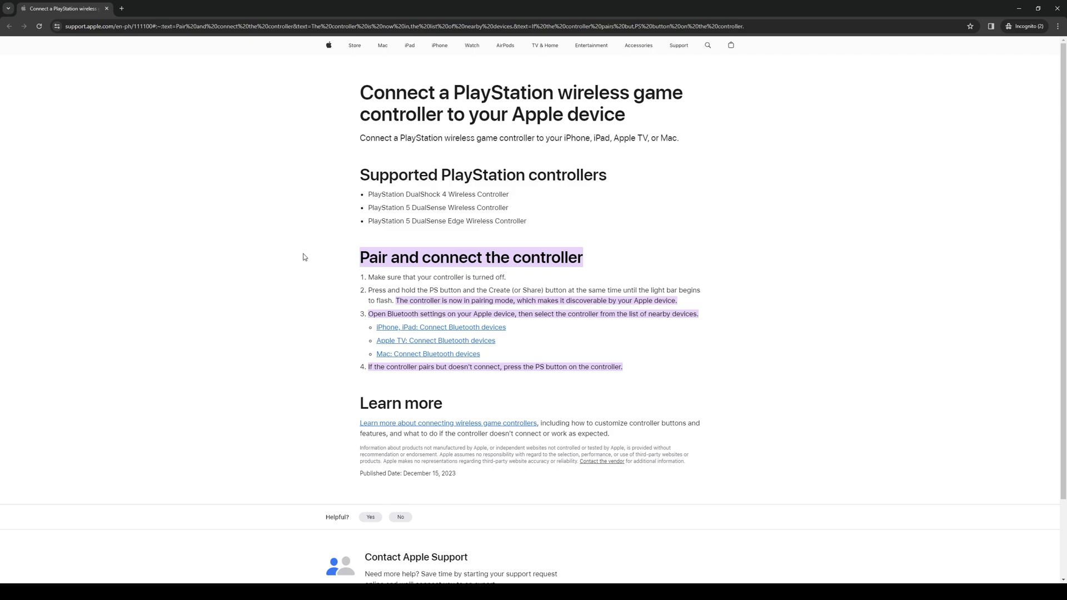
{"action": "mouse_move", "coordinate": [223, 242]}
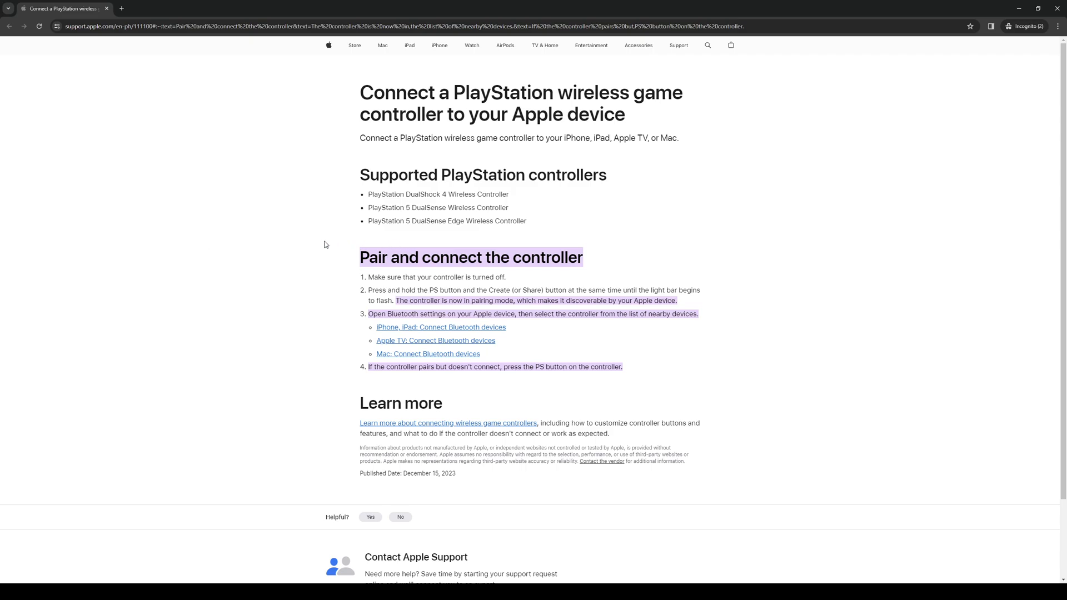
{"action": "mouse_move", "coordinate": [309, 245]}
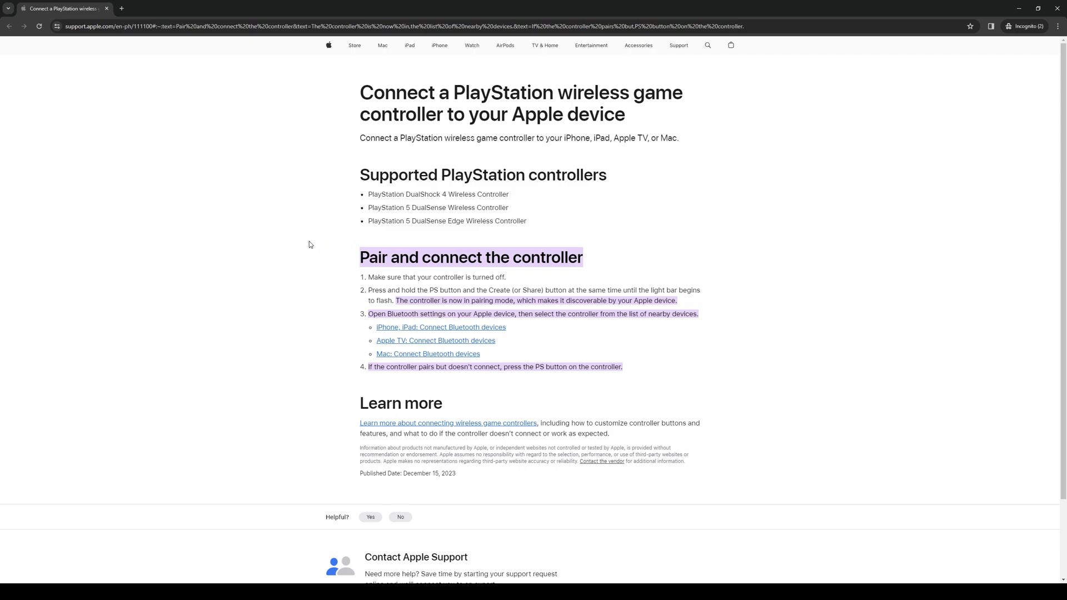
{"action": "mouse_move", "coordinate": [314, 266]}
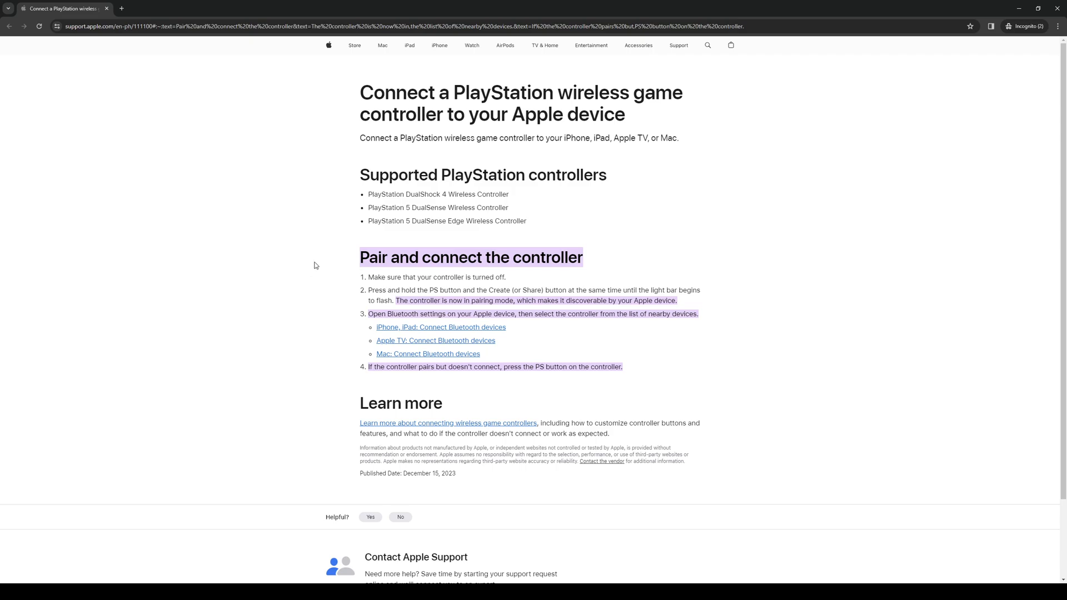
{"action": "mouse_move", "coordinate": [309, 242]}
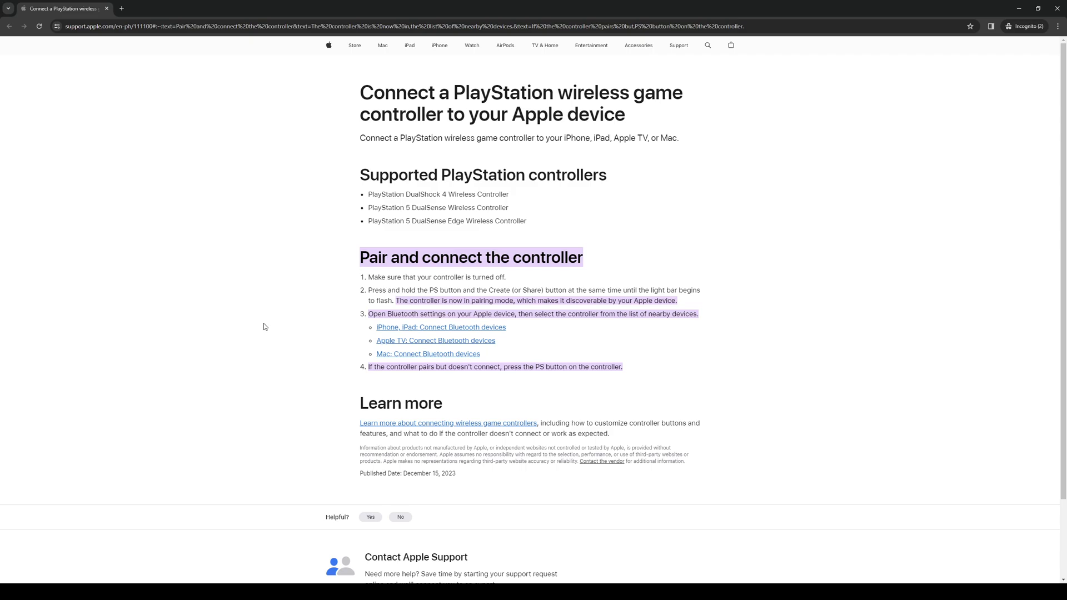
{"action": "mouse_move", "coordinate": [558, 273]}
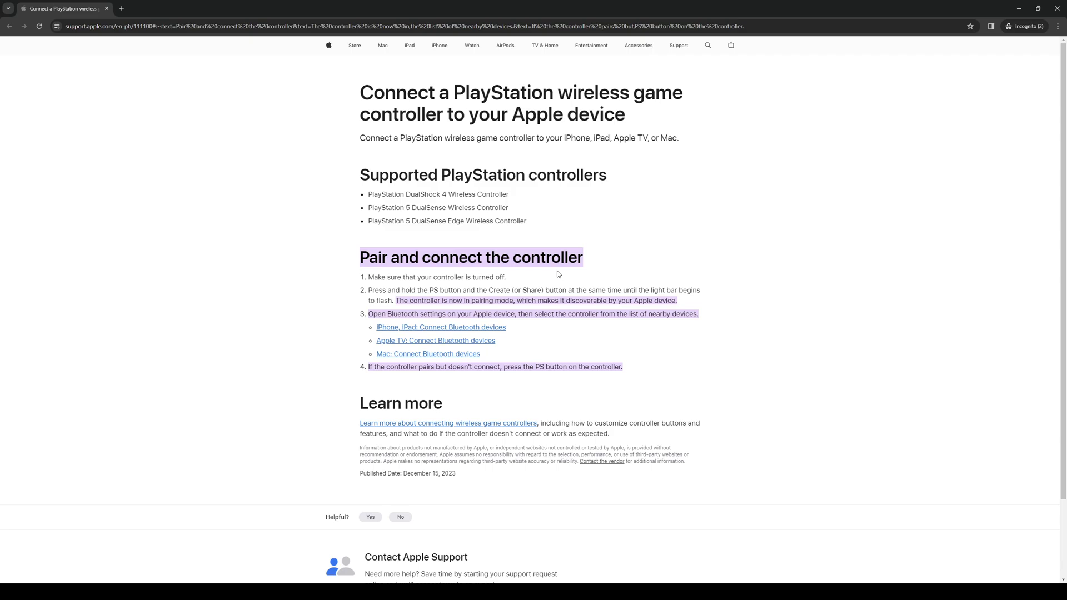
{"action": "mouse_move", "coordinate": [456, 288]}
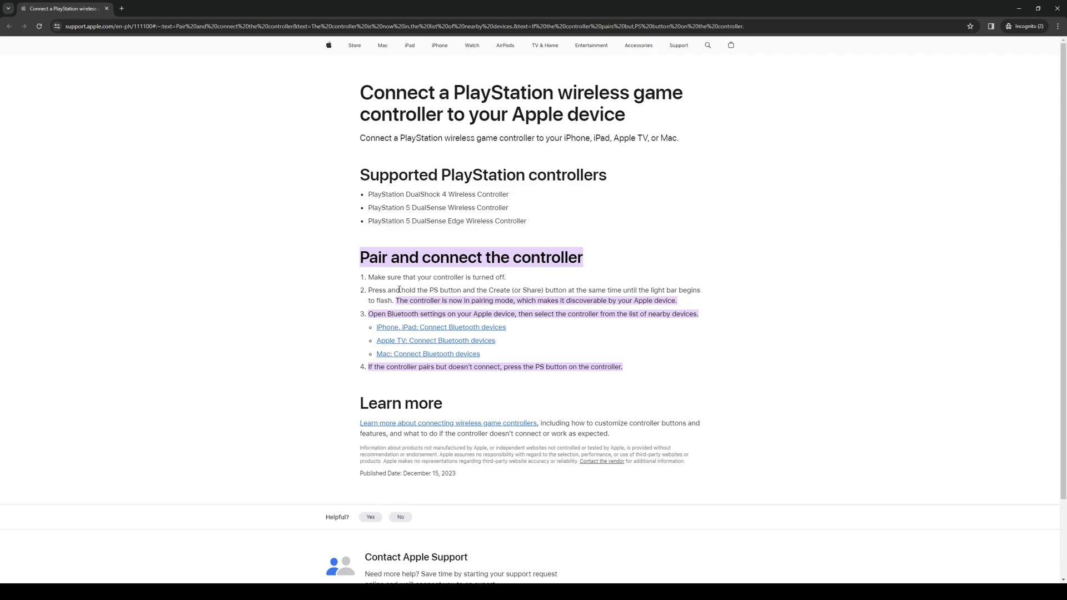
{"action": "mouse_move", "coordinate": [475, 286]}
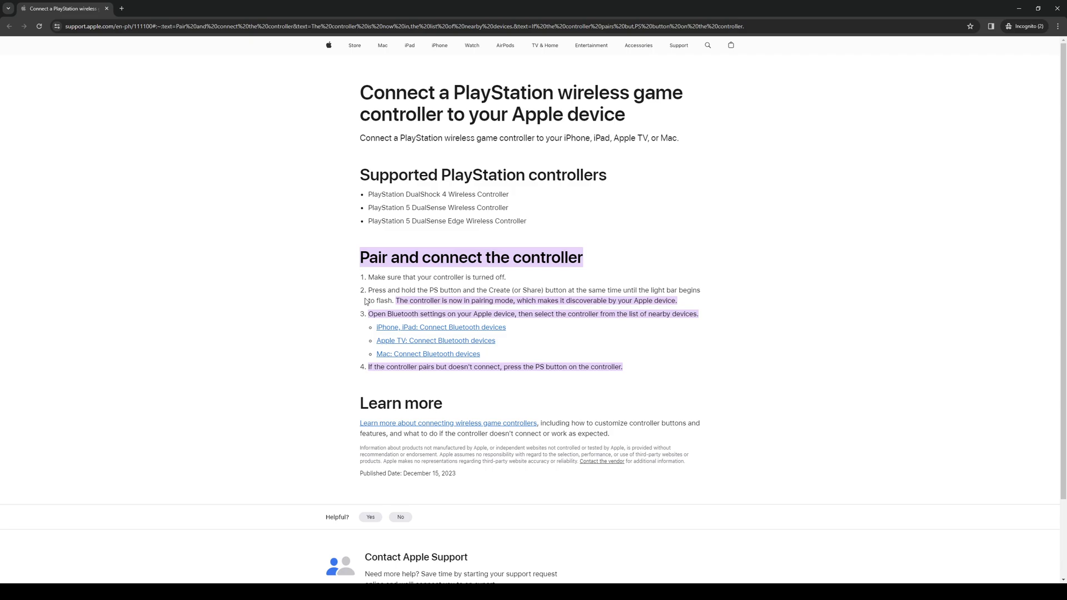
{"action": "mouse_move", "coordinate": [517, 311]}
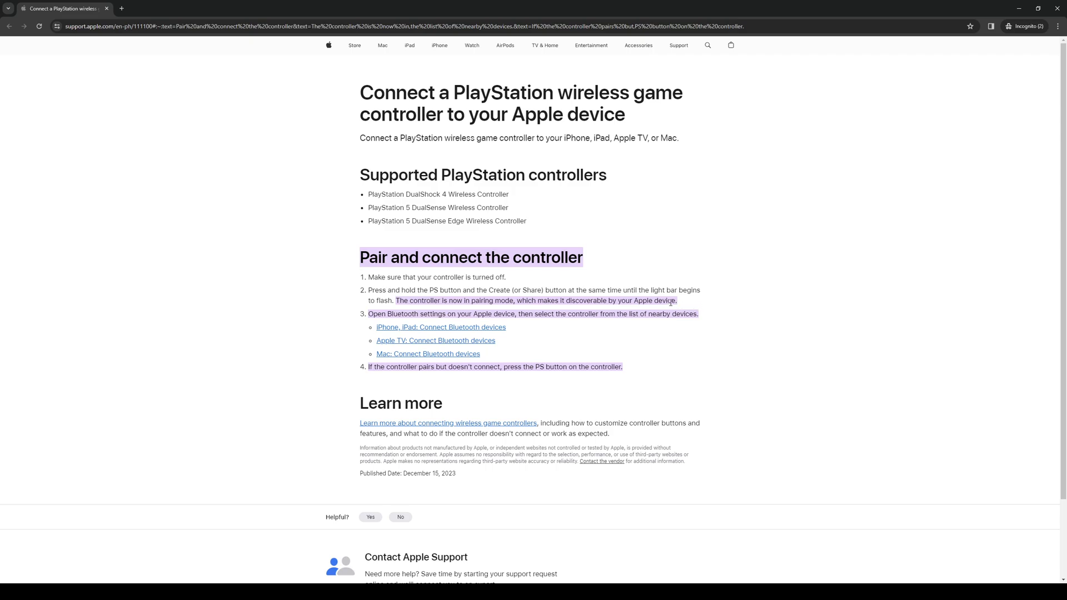
{"action": "mouse_move", "coordinate": [238, 336]}
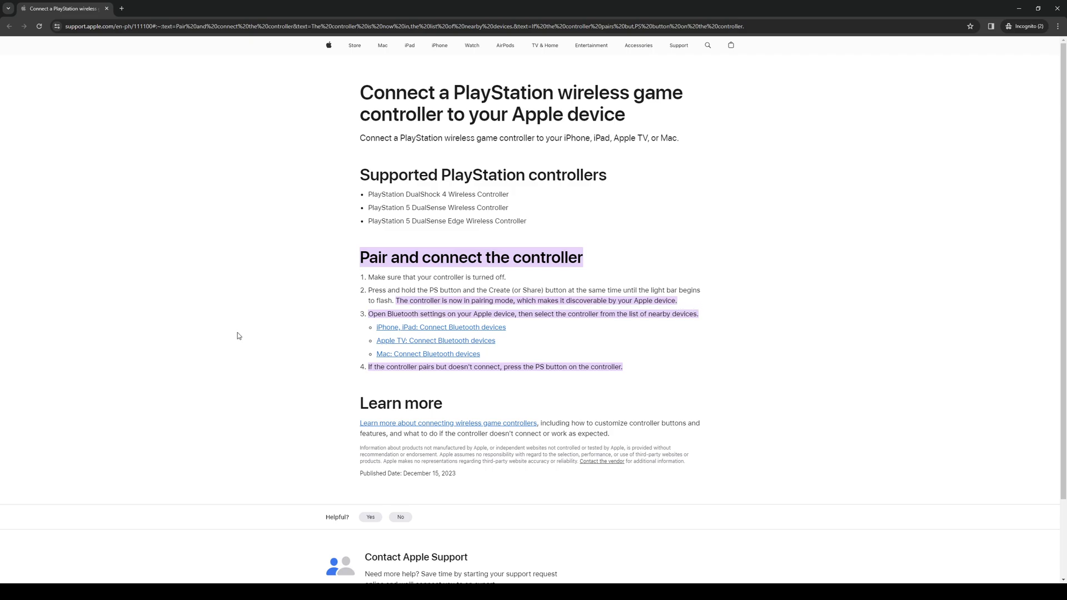
{"action": "mouse_move", "coordinate": [516, 314]}
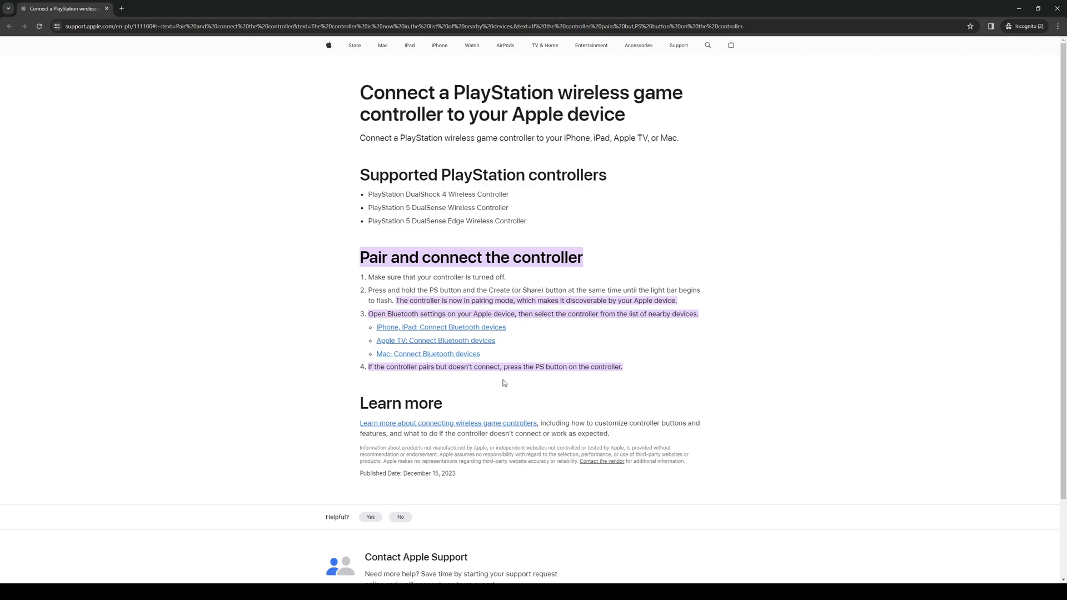
{"action": "mouse_move", "coordinate": [647, 335]}
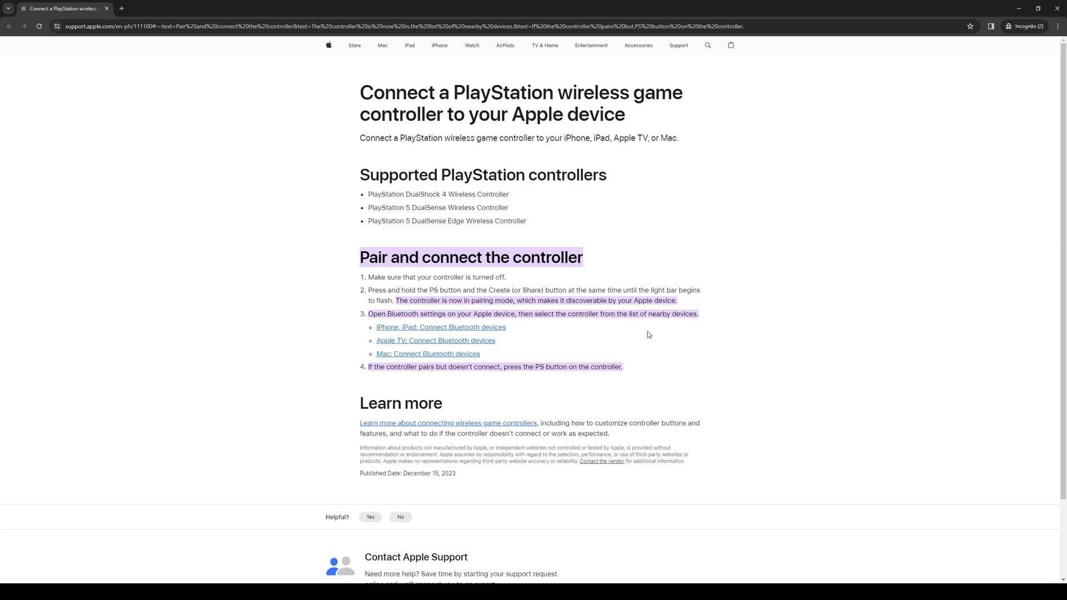
{"action": "mouse_move", "coordinate": [686, 338]}
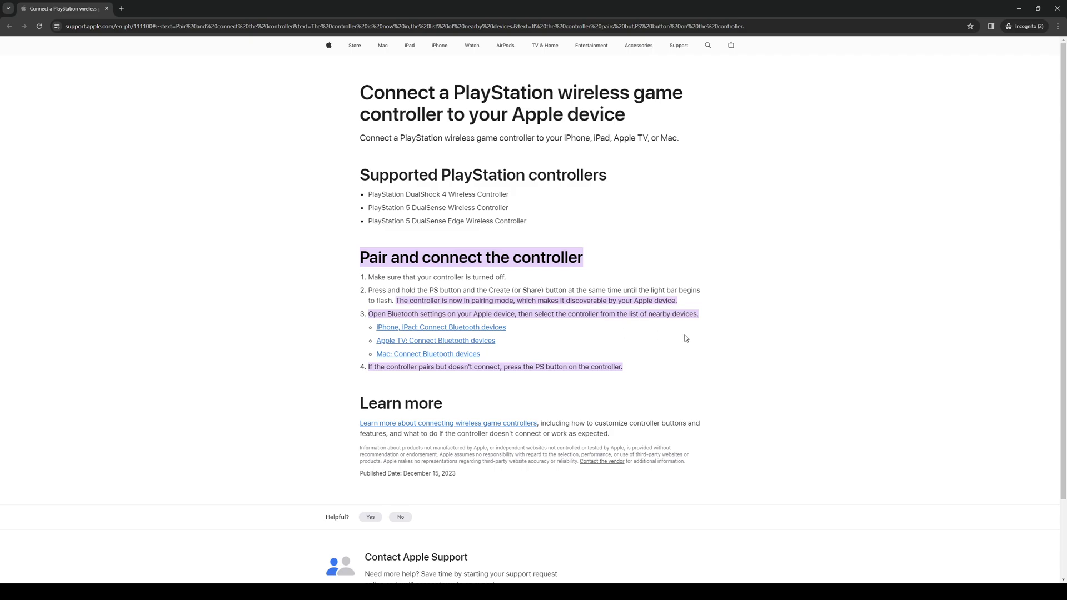
{"action": "mouse_move", "coordinate": [375, 380]}
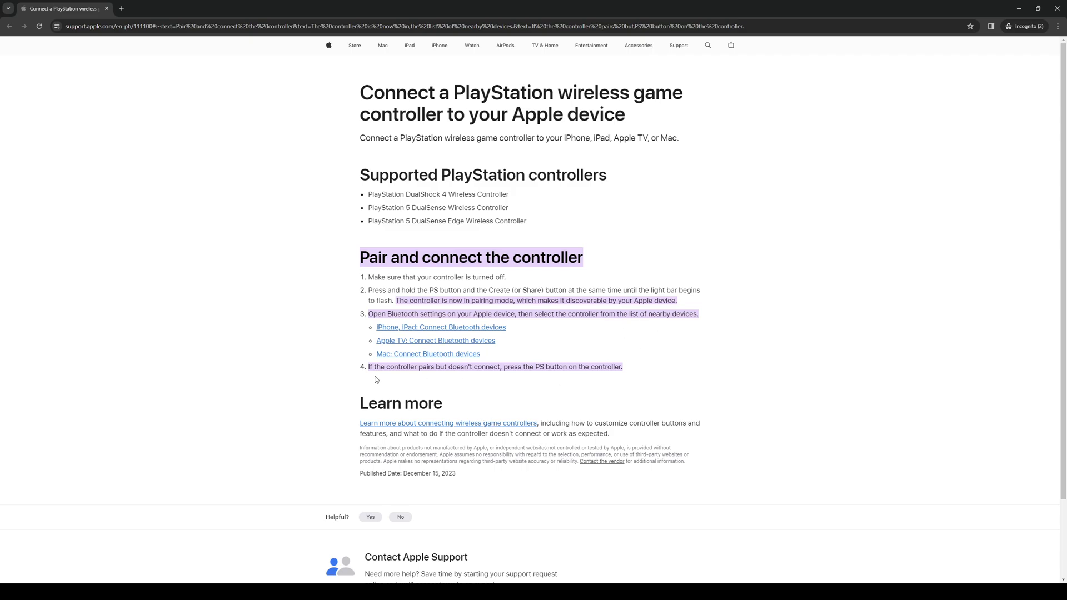
{"action": "mouse_move", "coordinate": [286, 386]}
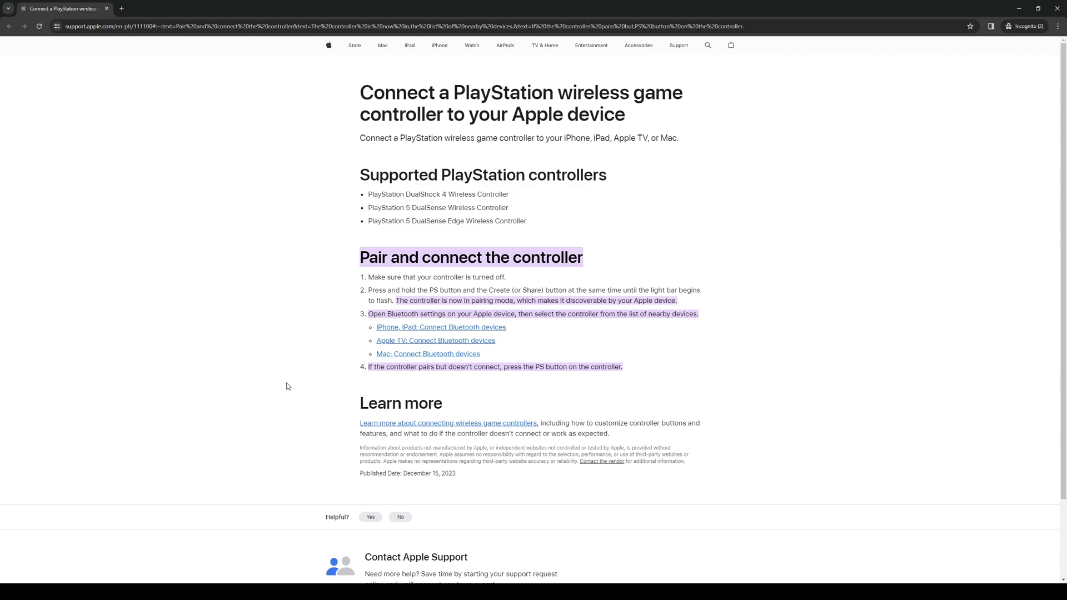
{"action": "mouse_move", "coordinate": [359, 374]}
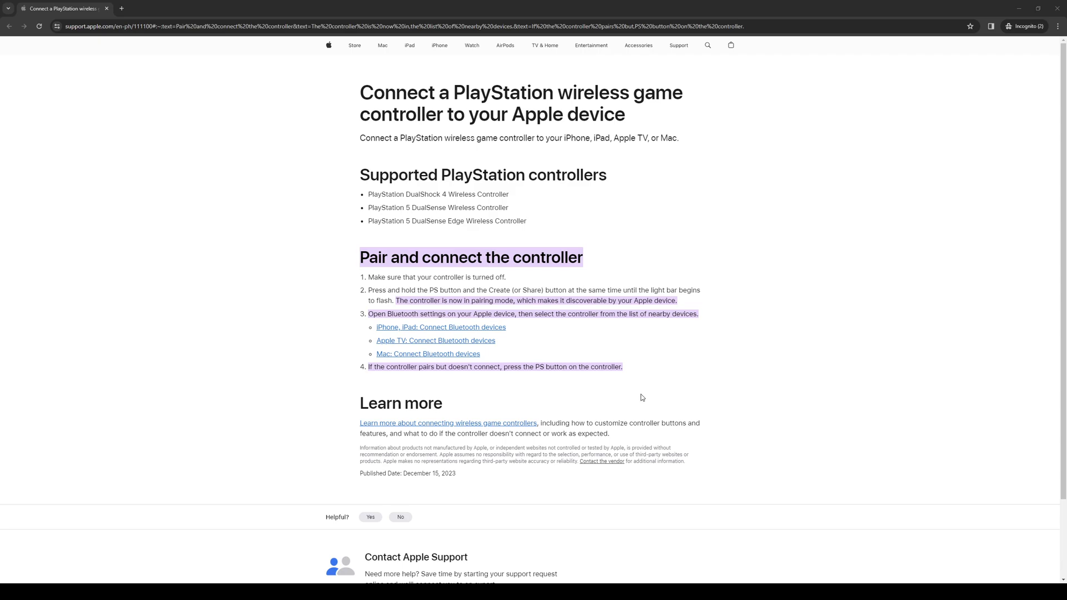
{"action": "mouse_move", "coordinate": [619, 387]}
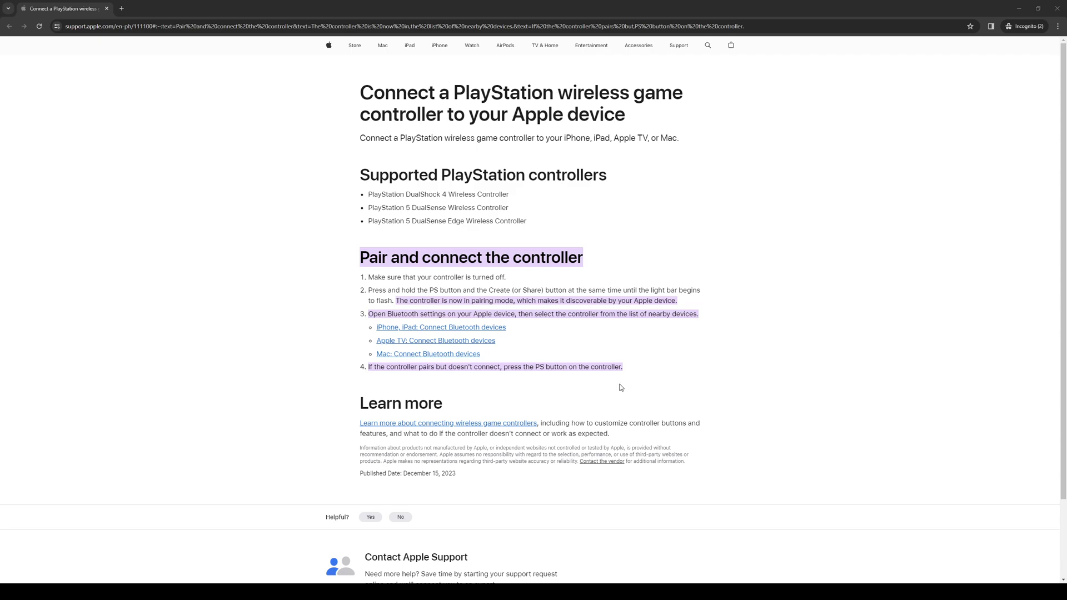
{"action": "mouse_move", "coordinate": [646, 386]}
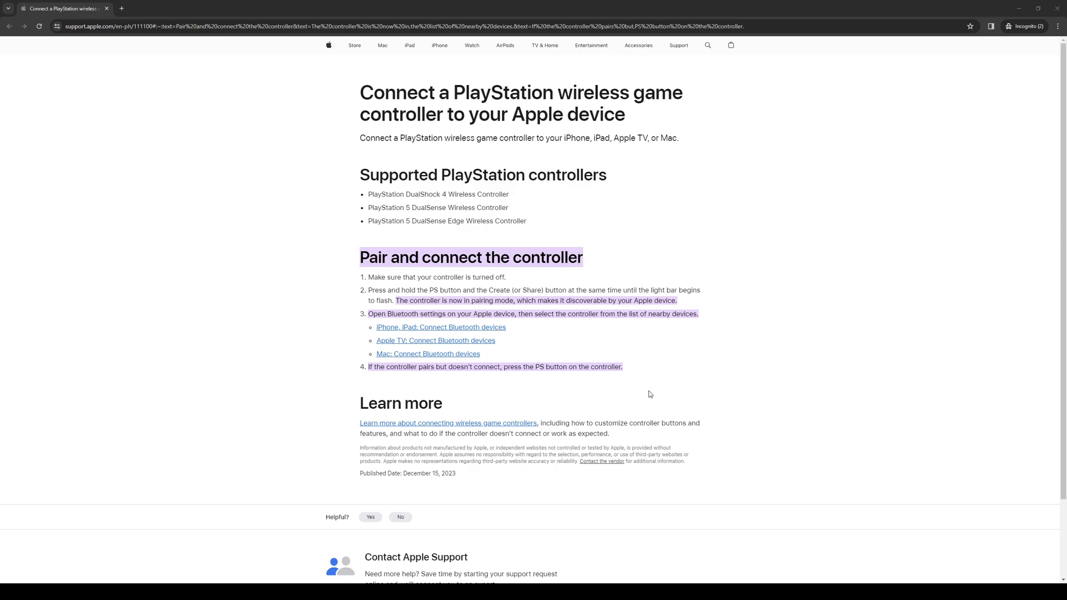
{"action": "mouse_move", "coordinate": [838, 329]}
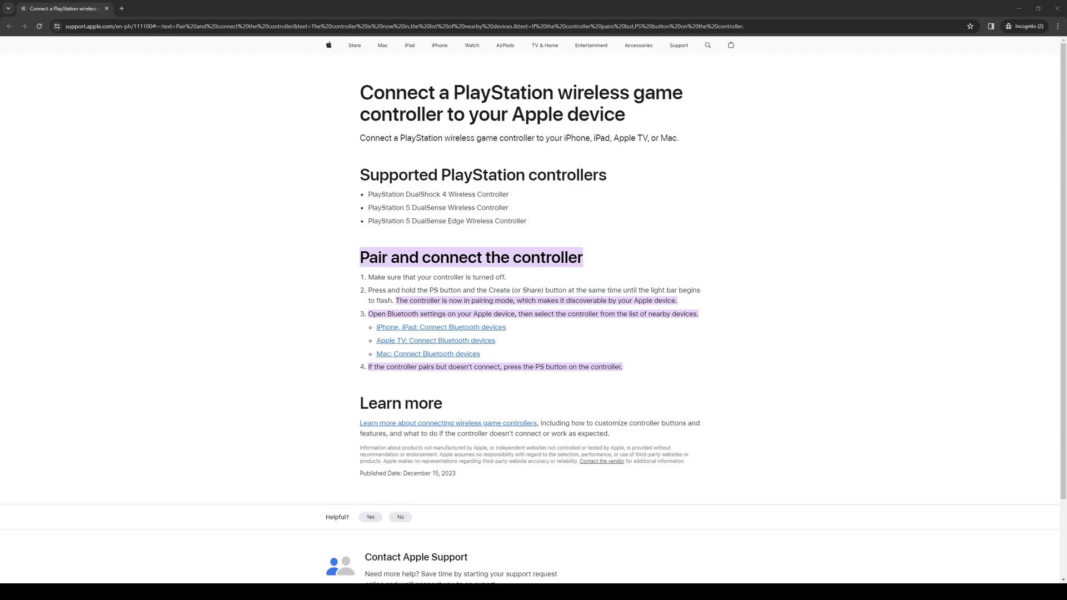
{"action": "mouse_move", "coordinate": [665, 259]}
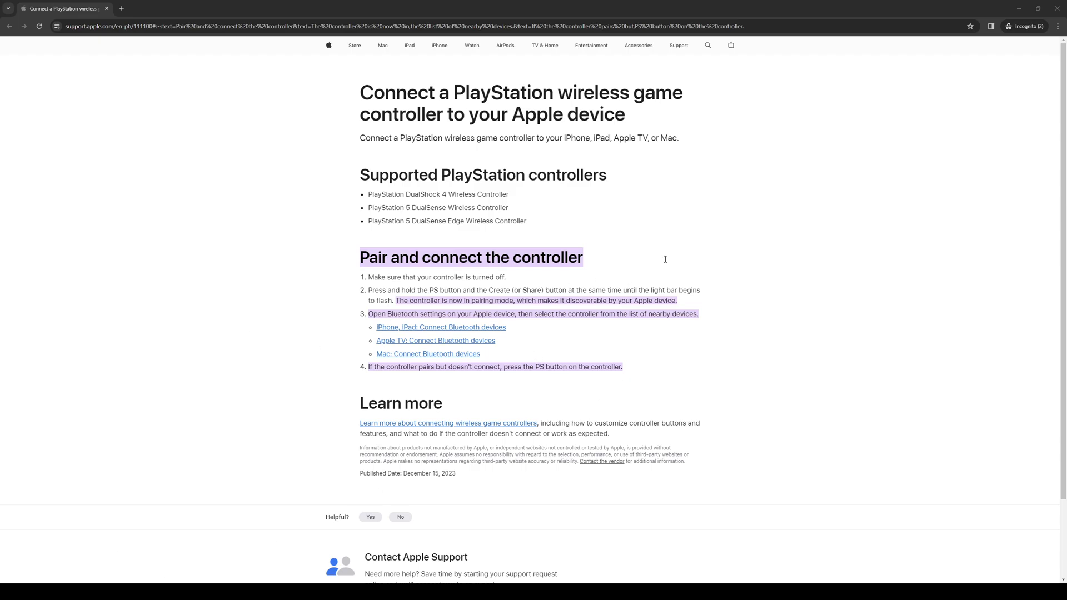
{"action": "mouse_move", "coordinate": [677, 384]}
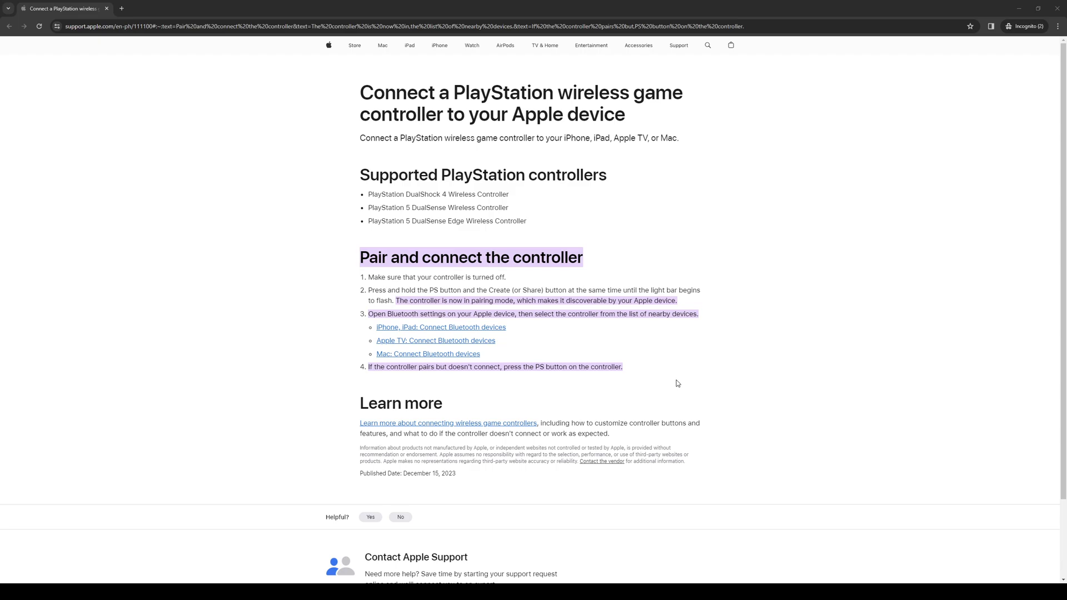